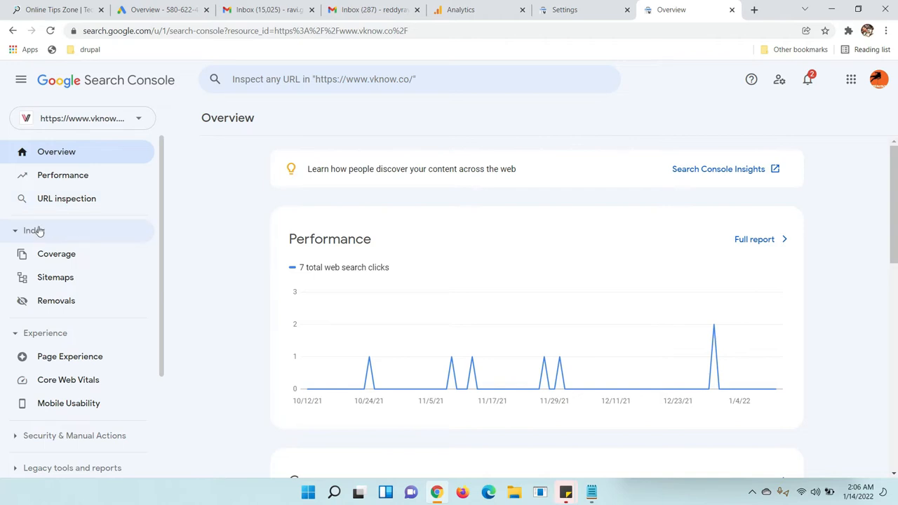
# Go to the property's Settings and its Users and permissions page.
pyautogui.scroll(-3)
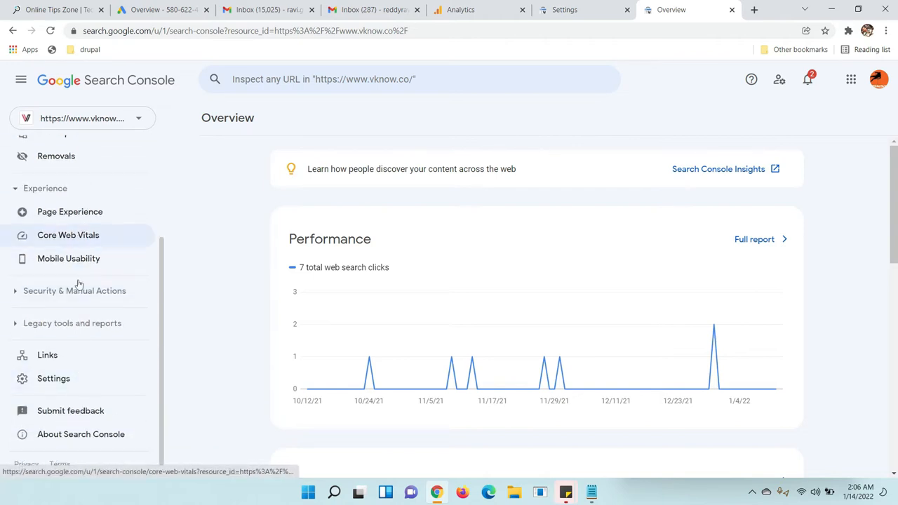
pyautogui.click(54, 379)
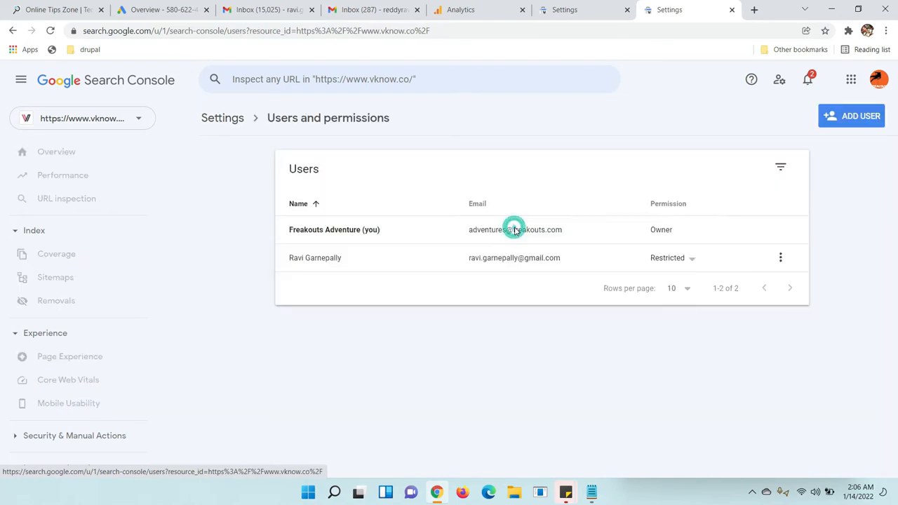
pyautogui.doubleClick(315, 258)
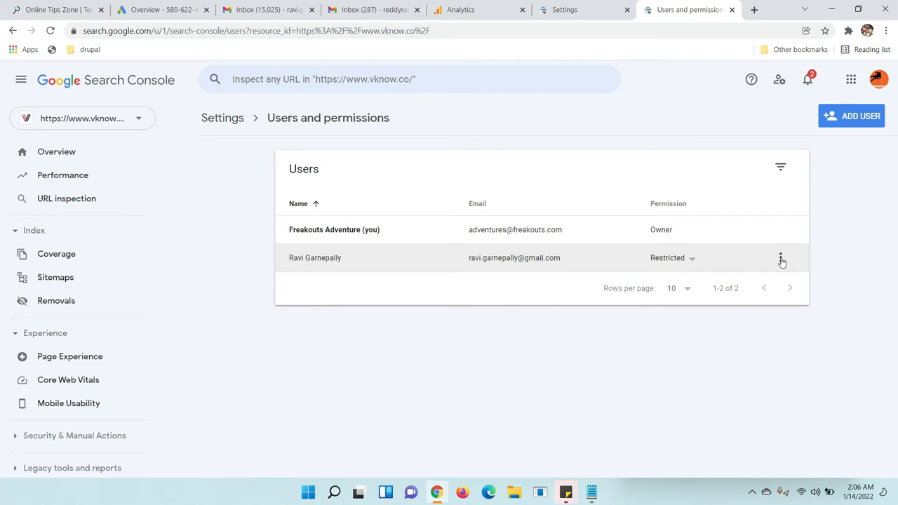
pyautogui.moveTo(409, 258)
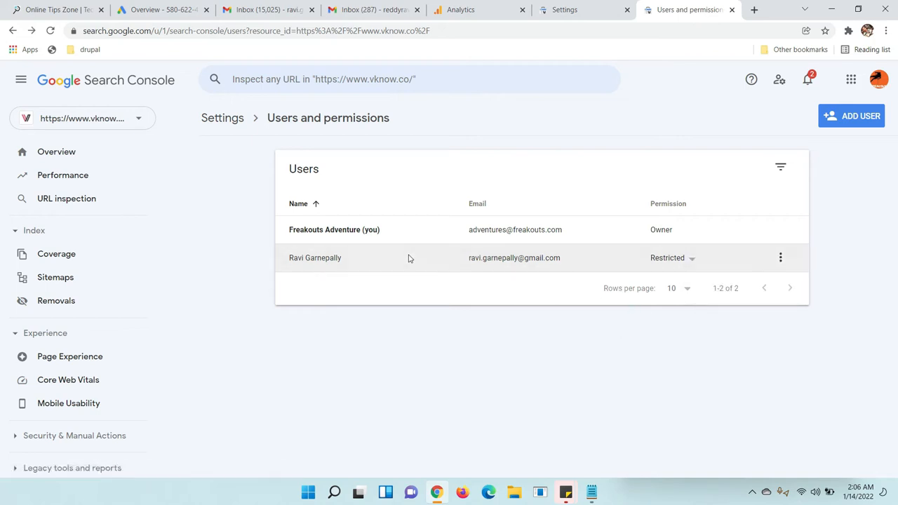
pyautogui.moveTo(494, 275)
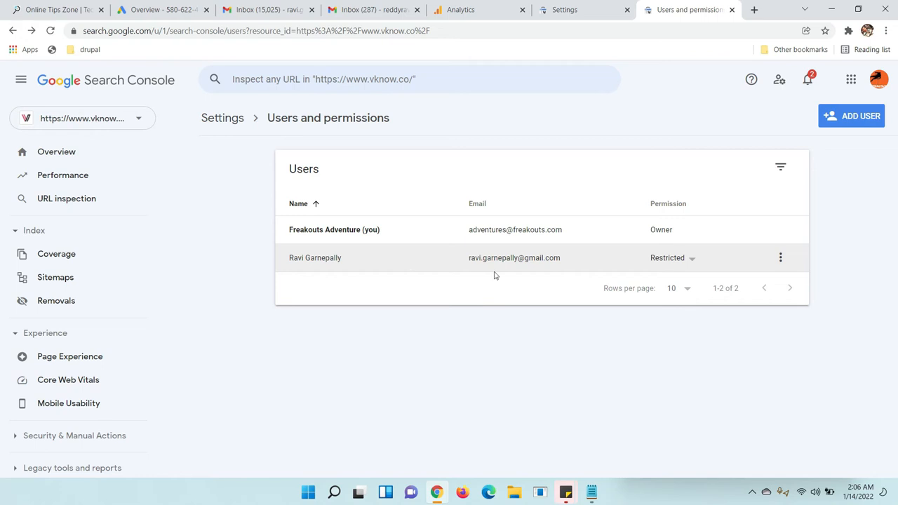
pyautogui.click(780, 258)
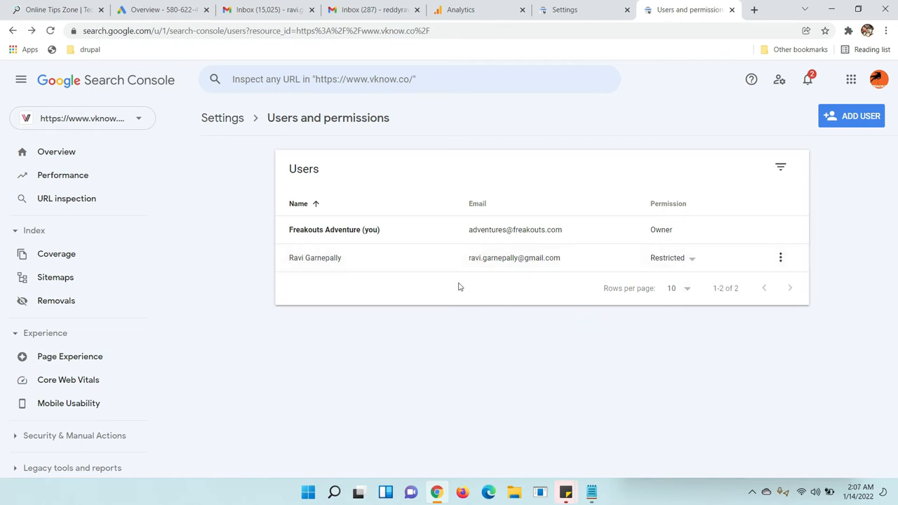
pyautogui.moveTo(699, 236)
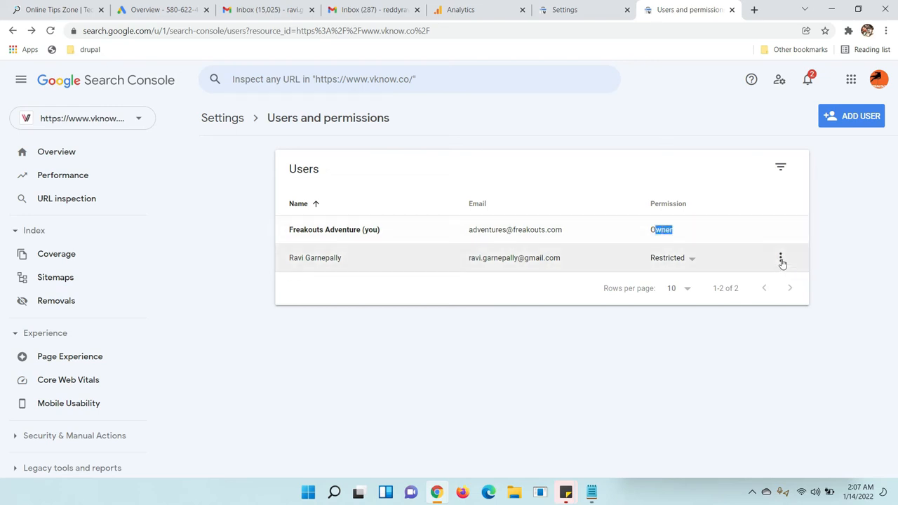
# Remove the restricted user's access and confirm, leaving only the owner.
pyautogui.click(780, 258)
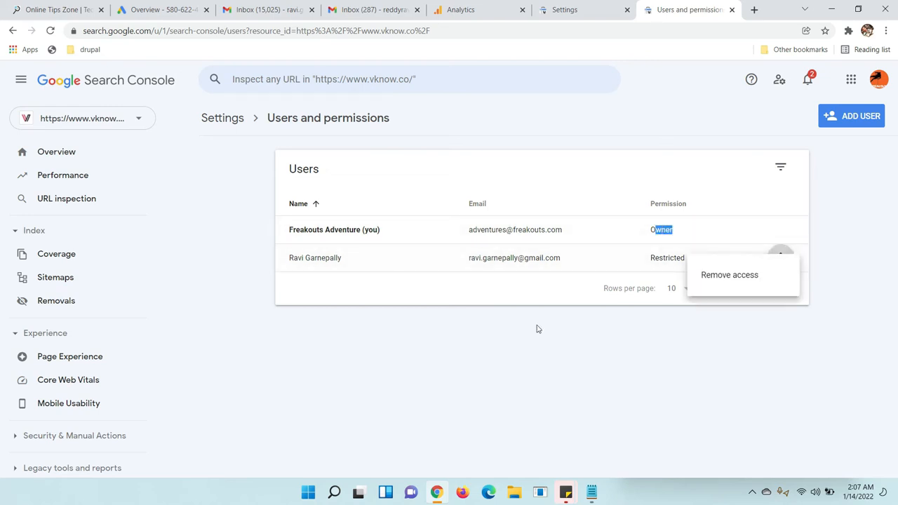
pyautogui.moveTo(741, 273)
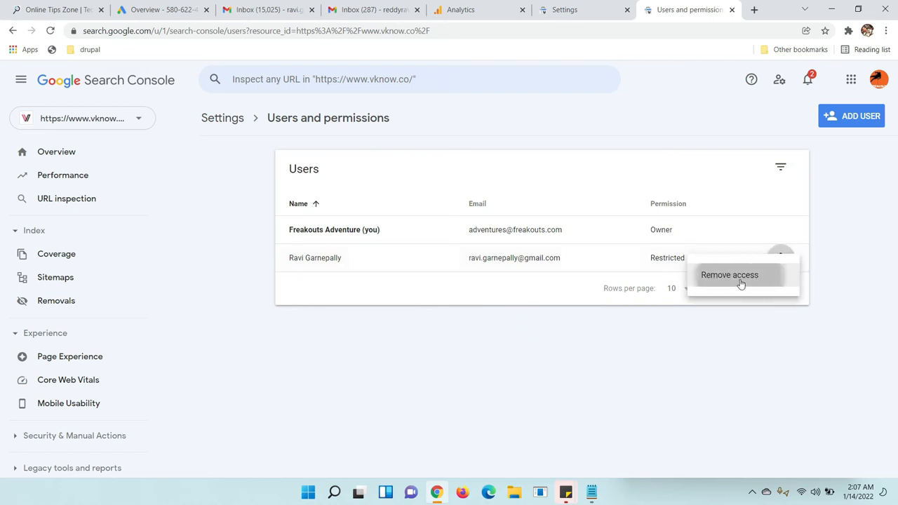
pyautogui.click(730, 274)
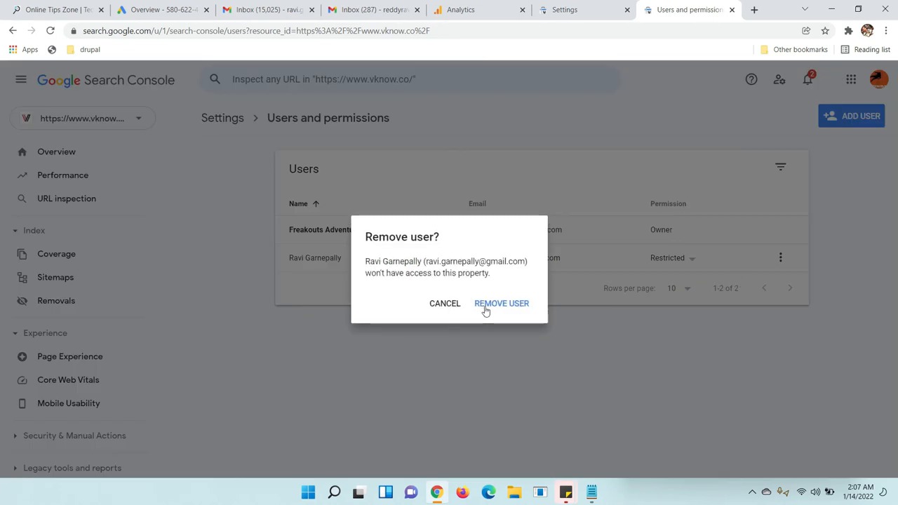
pyautogui.click(500, 303)
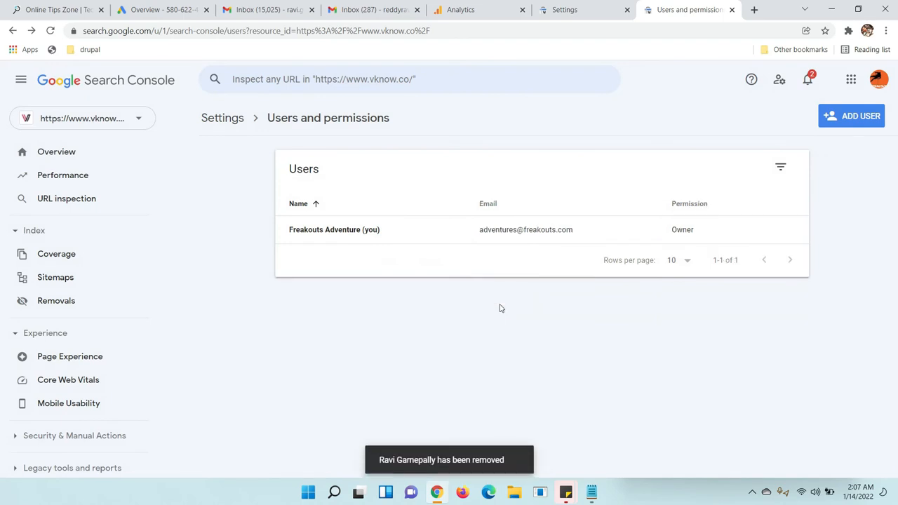